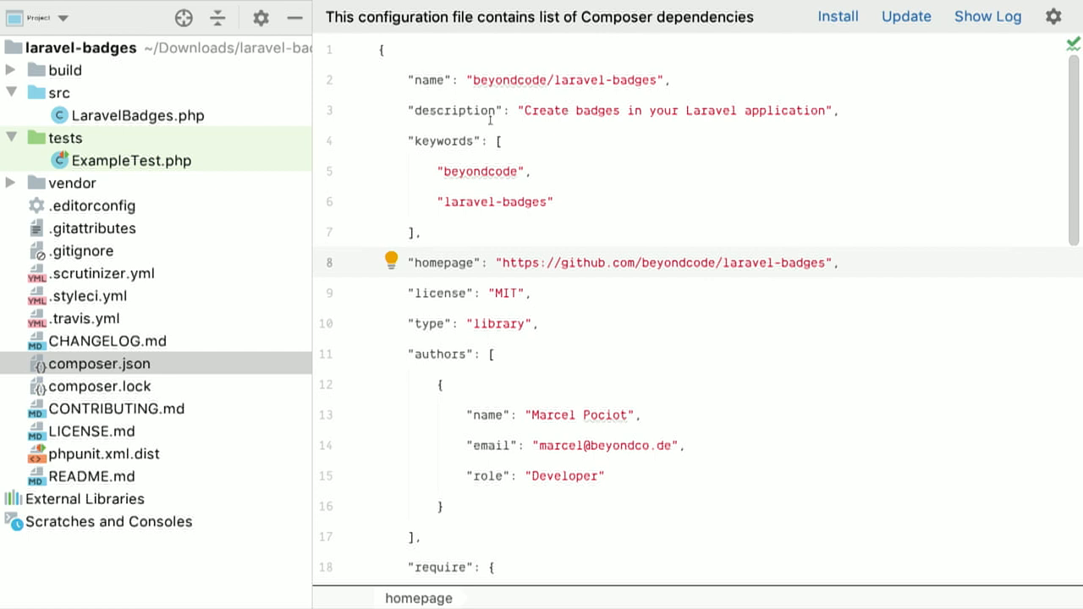
{"action": "scroll", "scroll_direction": "down", "scroll_amount": 3}
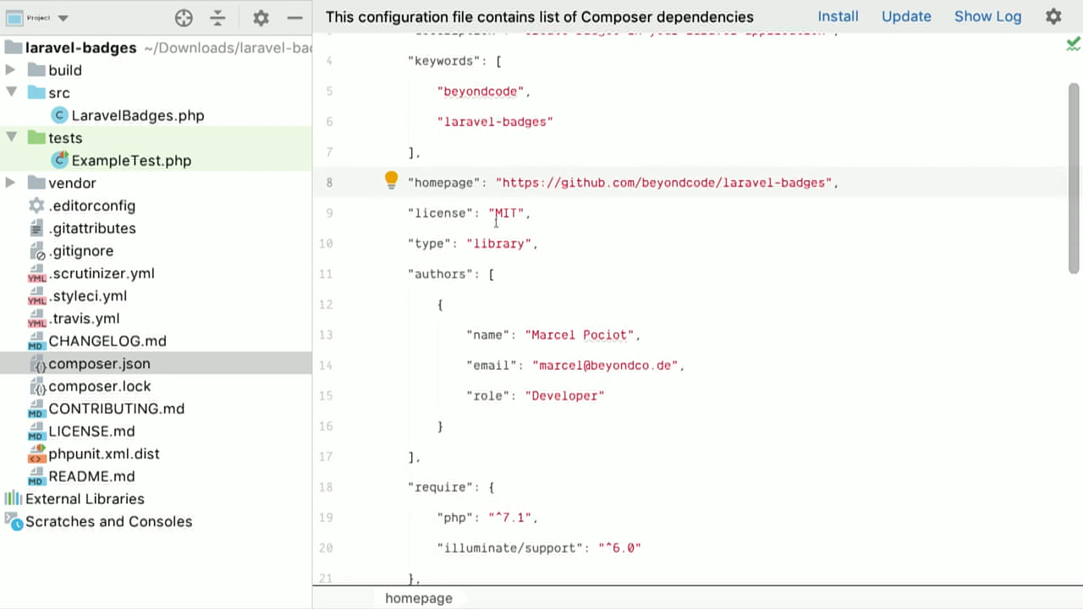
{"action": "scroll", "scroll_direction": "down", "scroll_amount": 3}
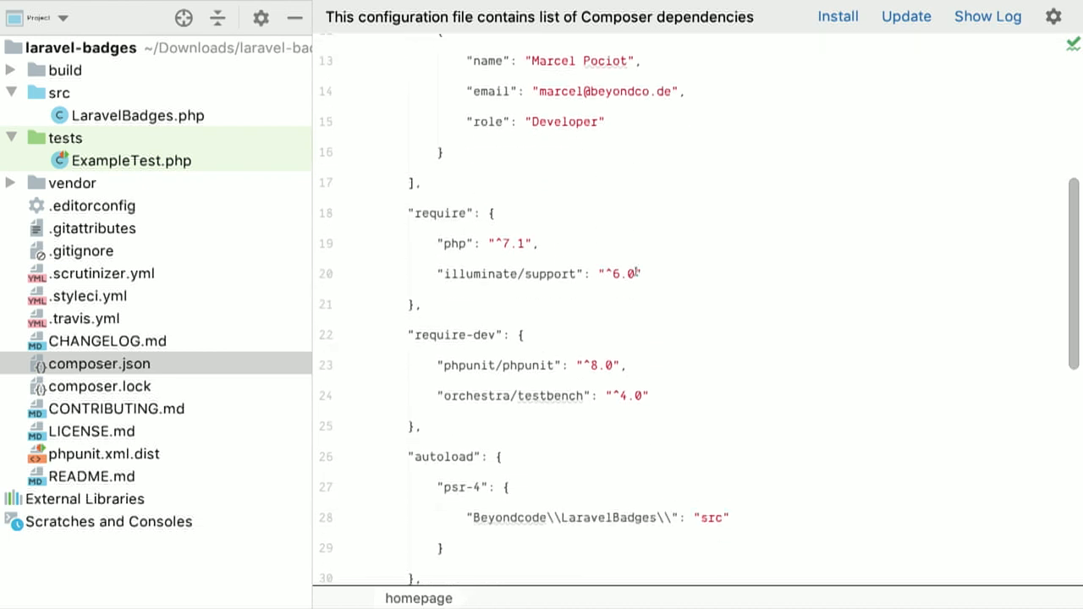
{"action": "scroll", "scroll_direction": "down", "scroll_amount": 3}
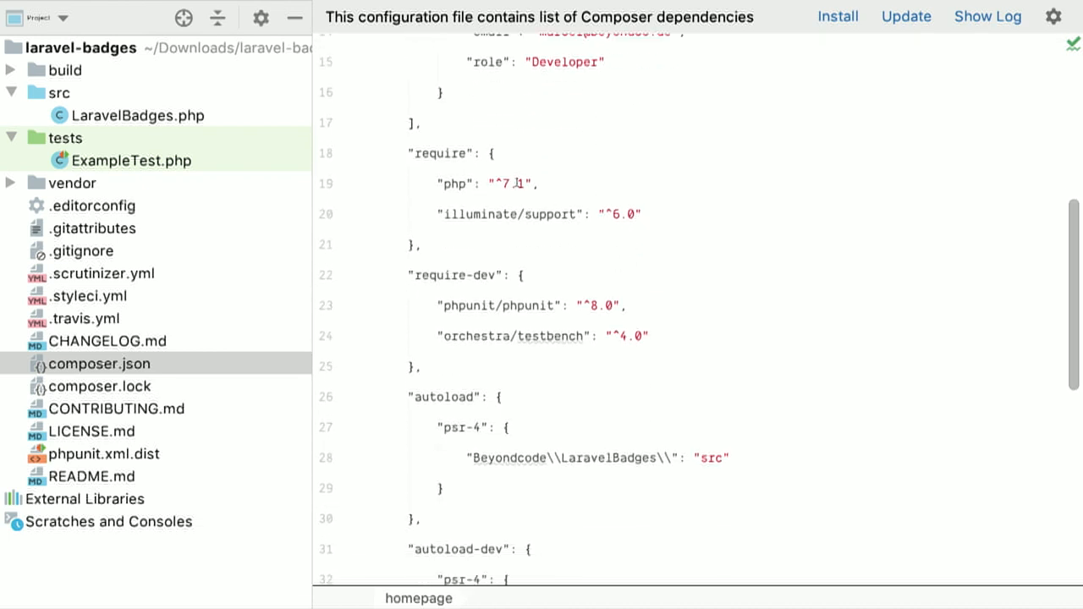